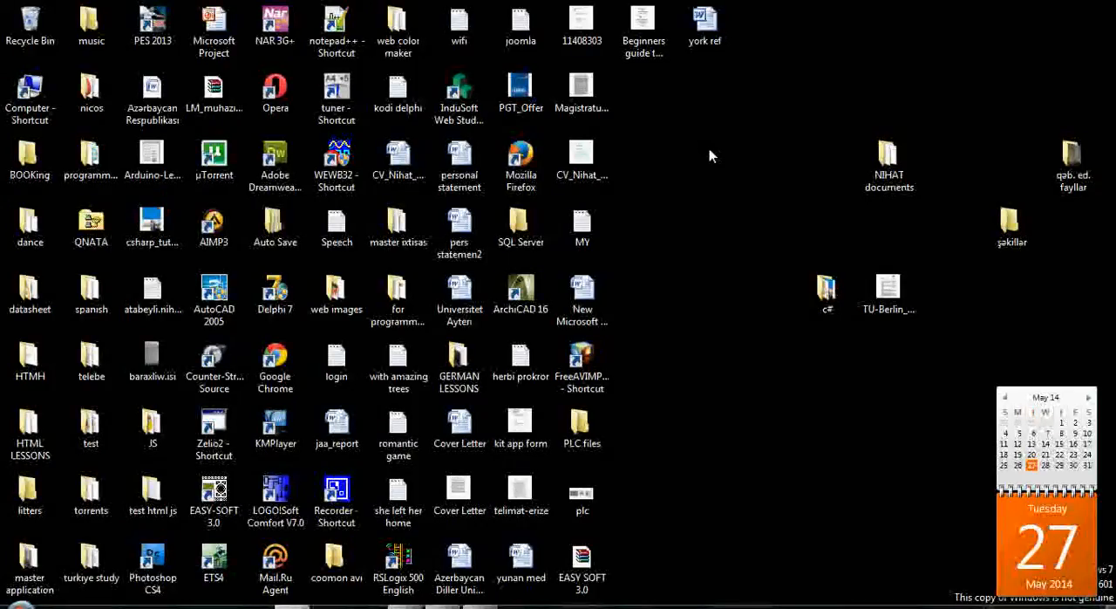
Step: Launch EASY-SOFT 3.0 from its desktop shortcut
{"action": "right_click", "coordinate": [711, 155]}
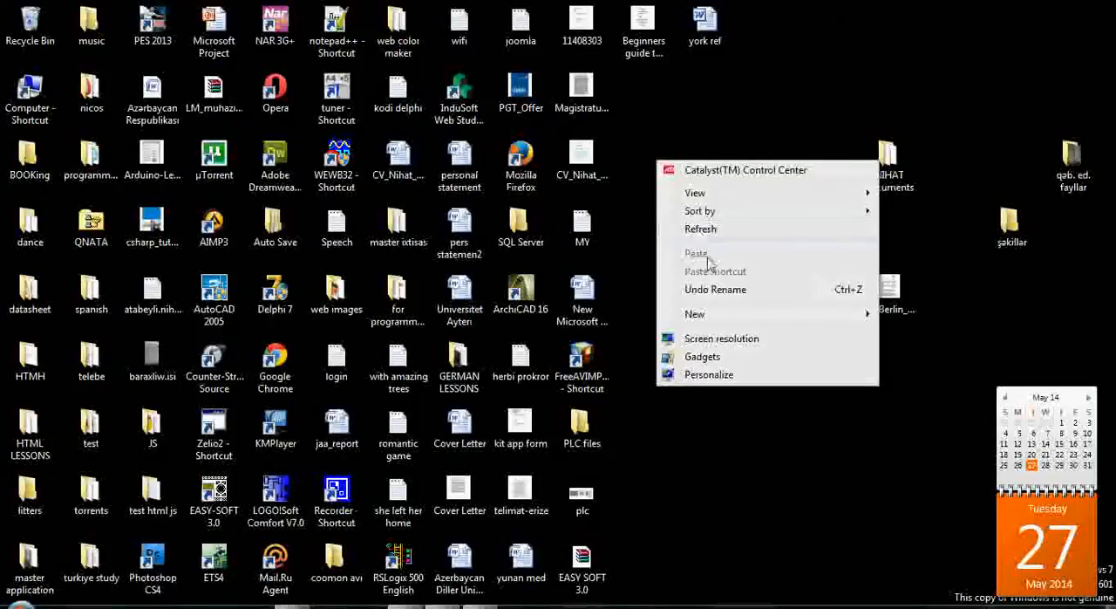
{"action": "left_click", "coordinate": [700, 228]}
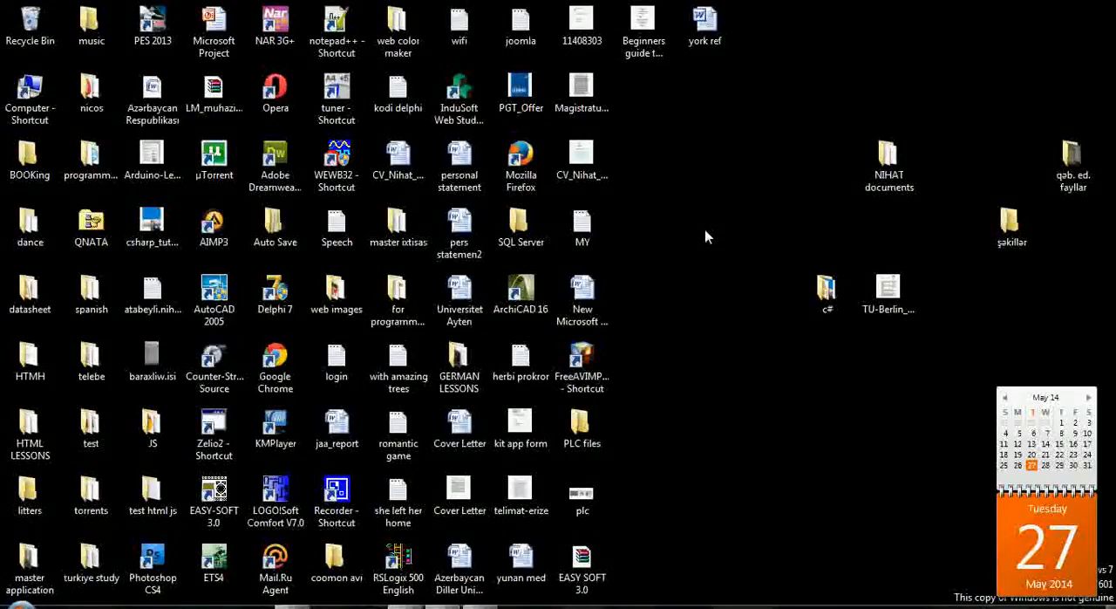
{"action": "left_click", "coordinate": [214, 498]}
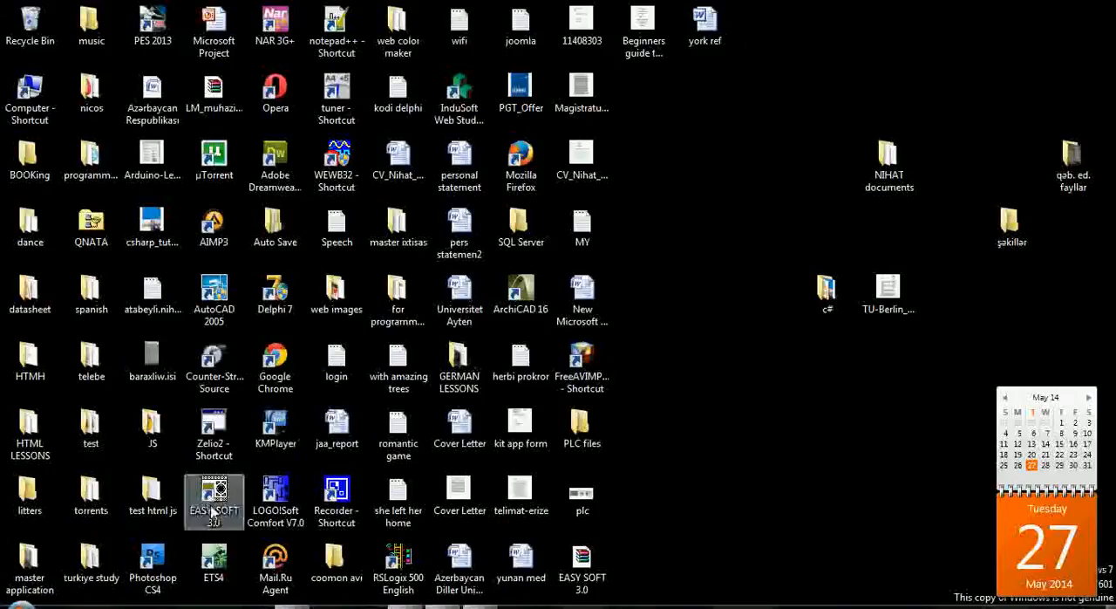
{"action": "double_click", "coordinate": [214, 501]}
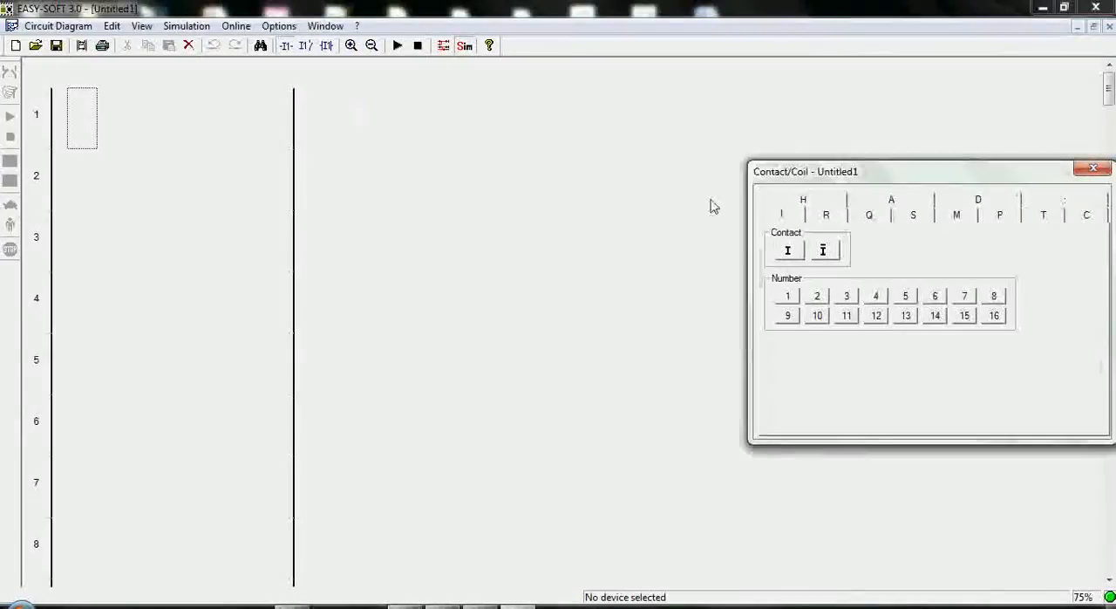
Step: Place contact I1, coil Q1 and negated stop contact I2 on rung 1
{"action": "left_click", "coordinate": [788, 250]}
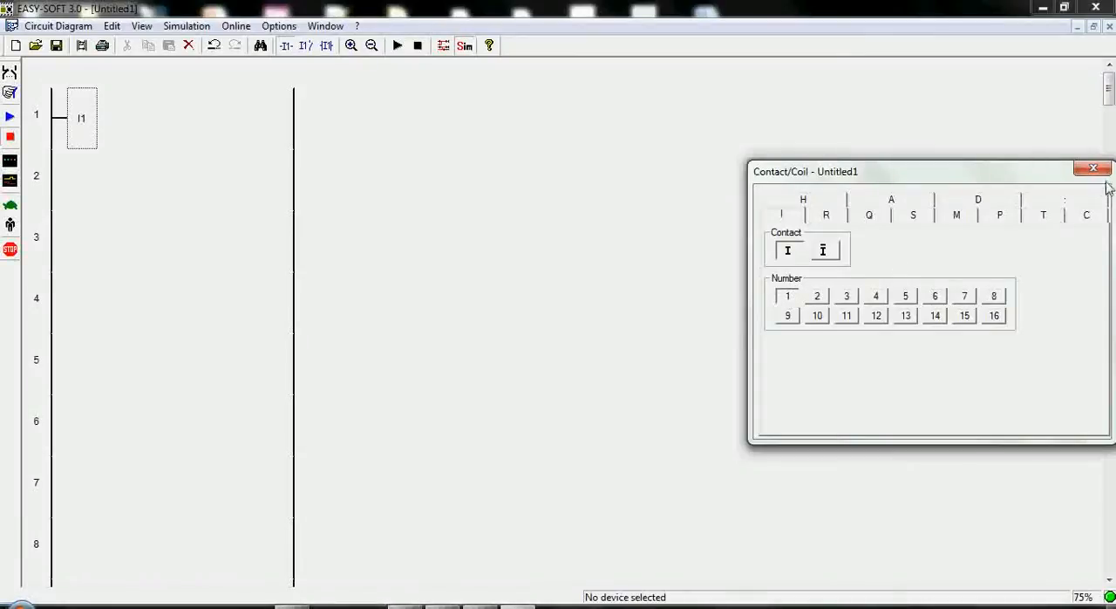
{"action": "left_click", "coordinate": [1093, 168]}
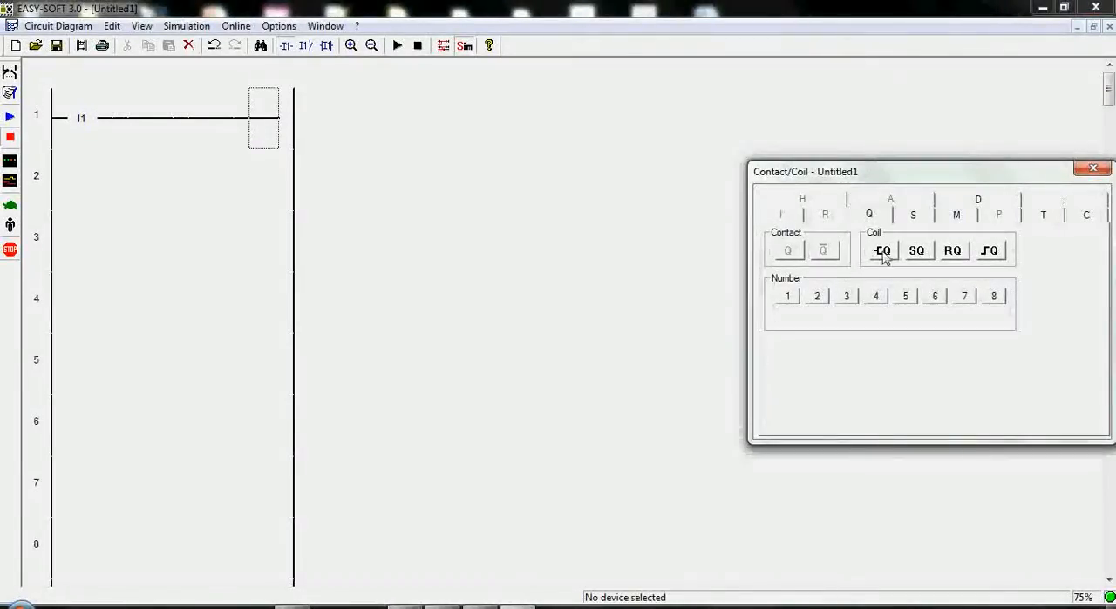
{"action": "left_click", "coordinate": [883, 251]}
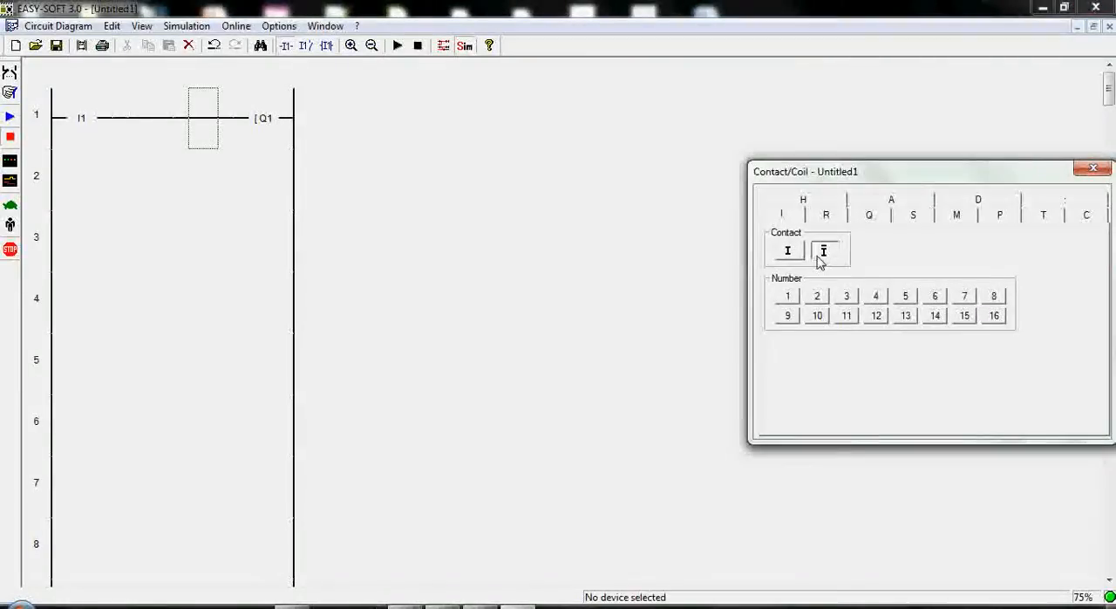
{"action": "left_click", "coordinate": [817, 296]}
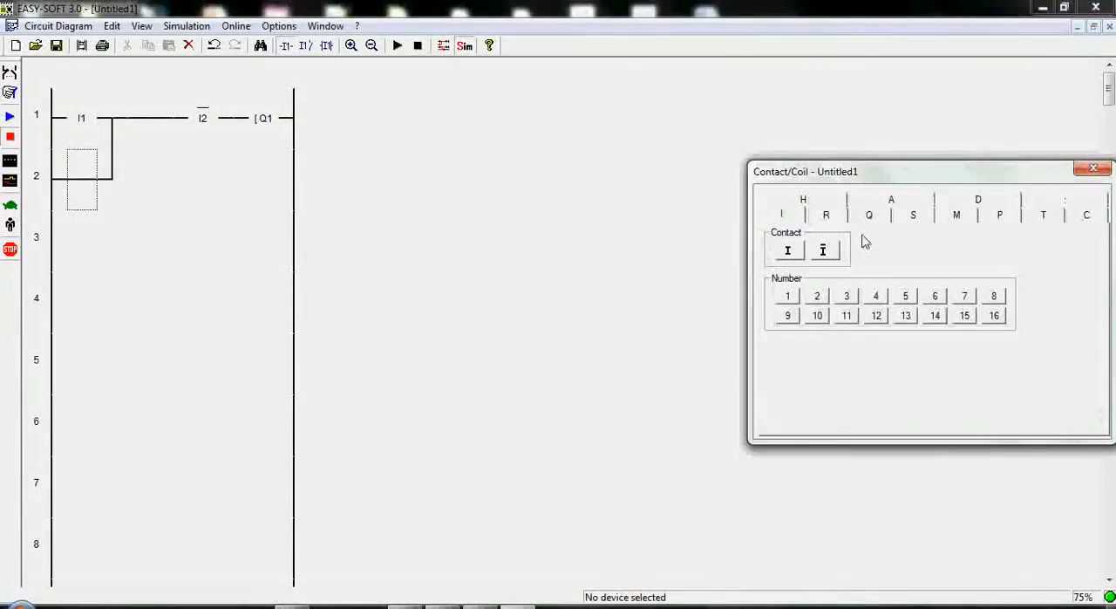
{"action": "left_click", "coordinate": [869, 213]}
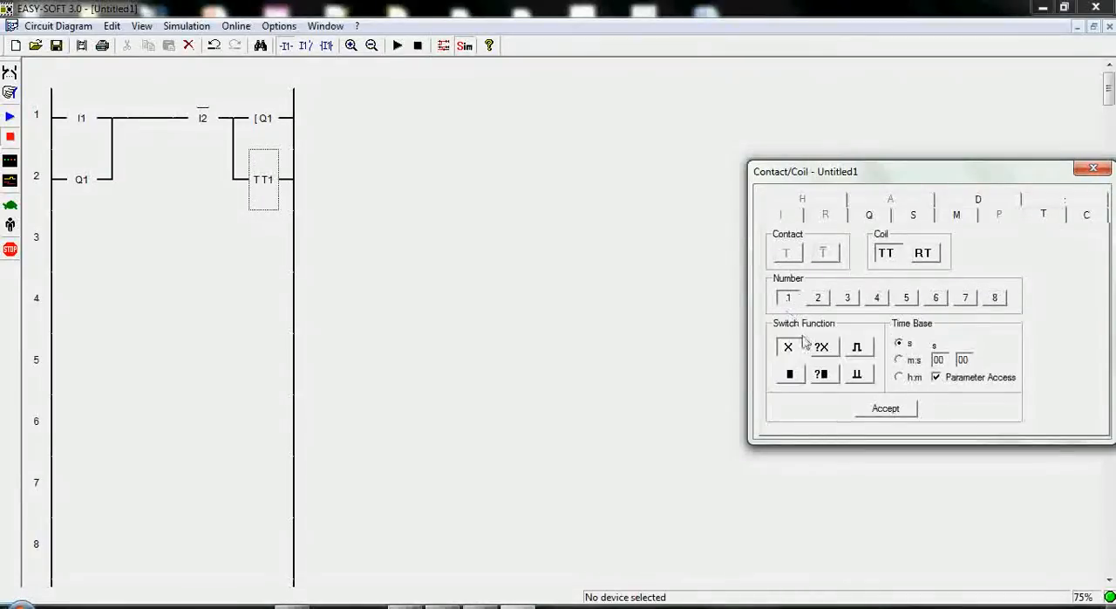
{"action": "mouse_move", "coordinate": [820, 354]}
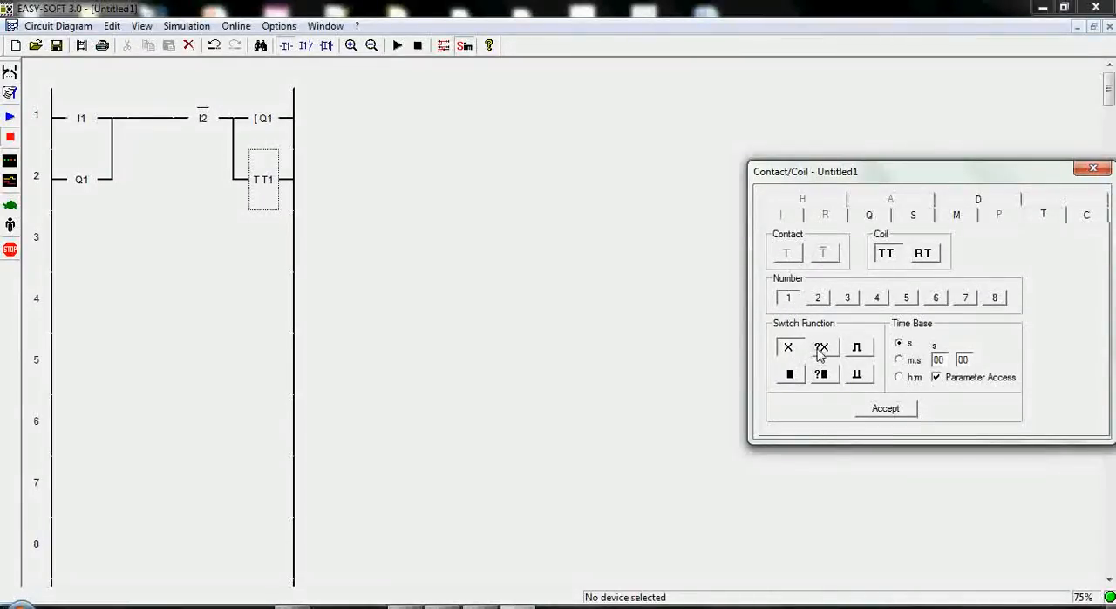
{"action": "mouse_move", "coordinate": [822, 348]}
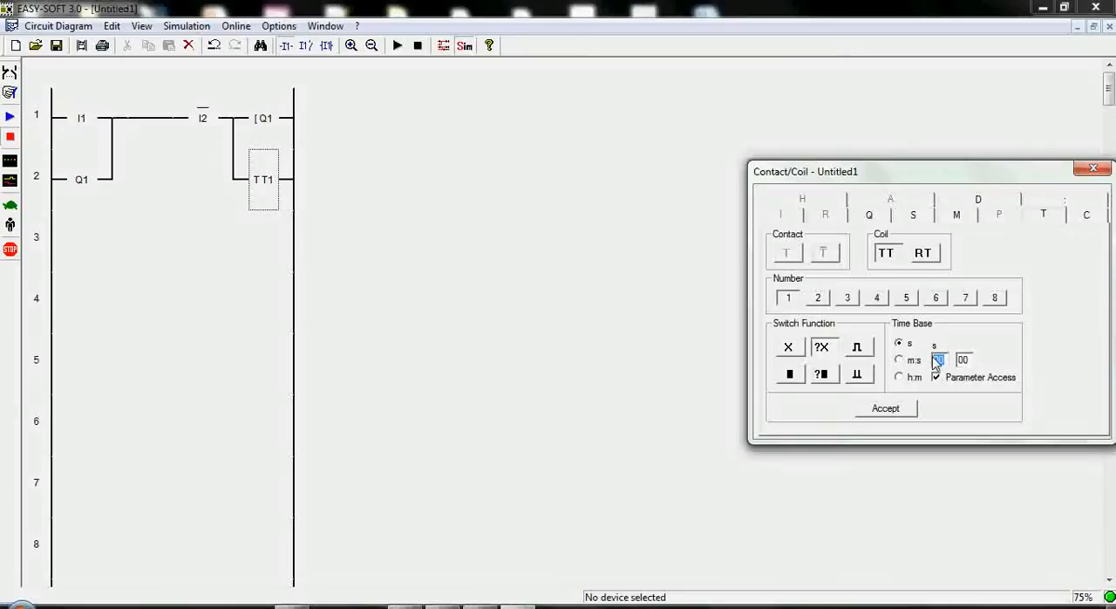
Step: Give timer TT1 a 3-second setpoint and confirm the T1 contact on rung 3
{"action": "type", "text": "3"}
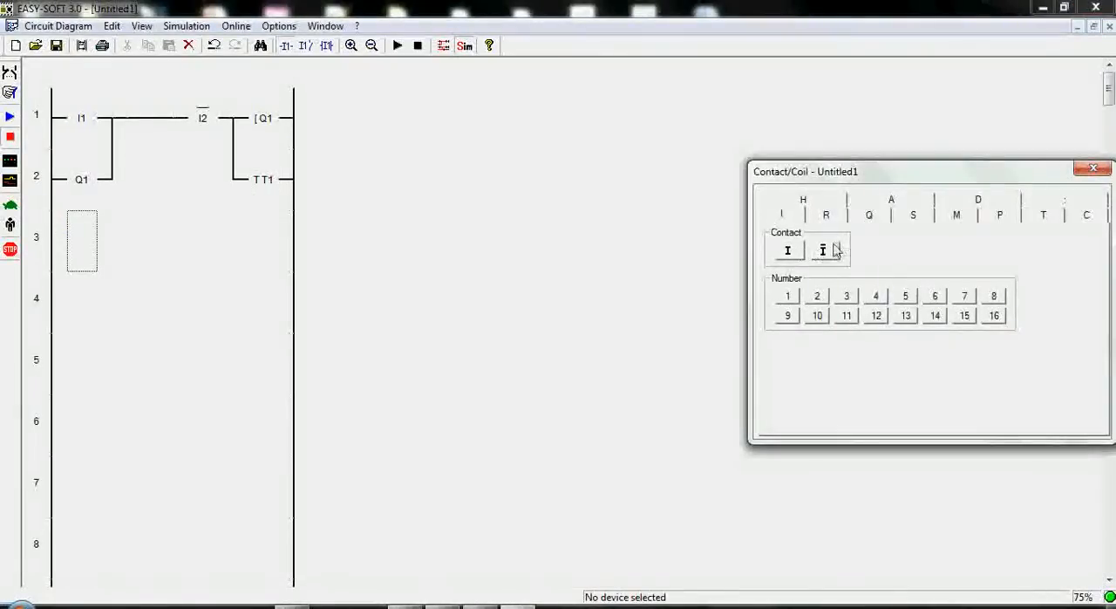
{"action": "left_click", "coordinate": [1043, 213]}
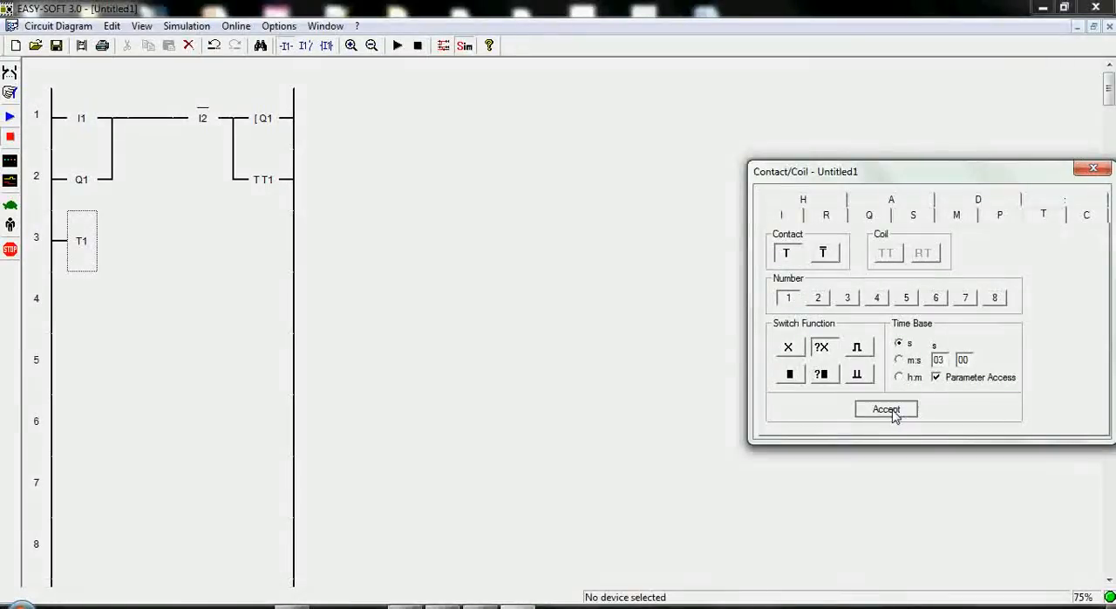
{"action": "left_click", "coordinate": [885, 408]}
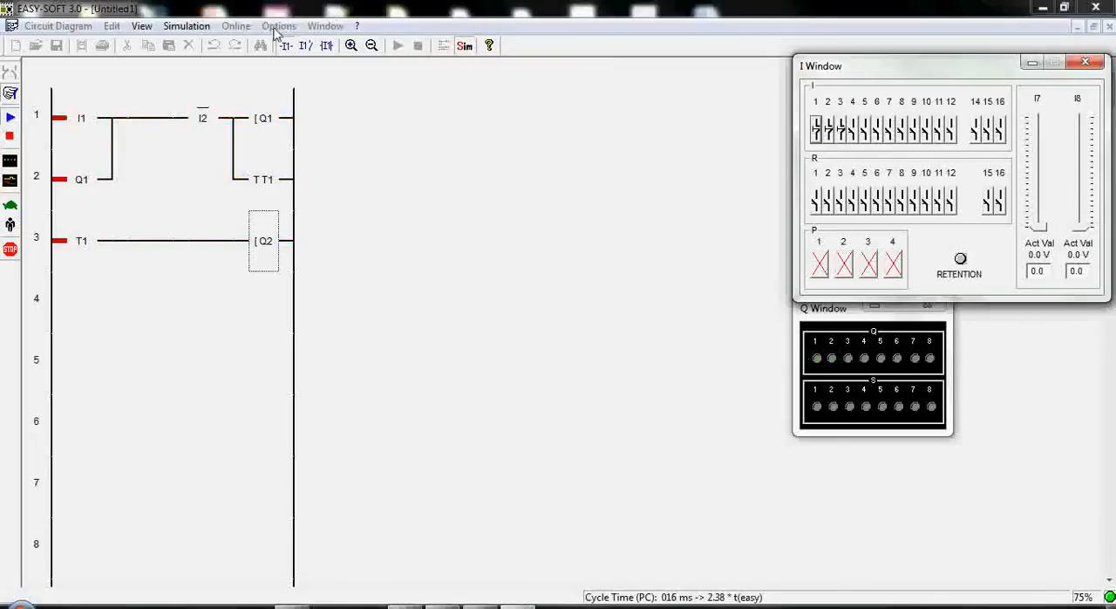
Step: Leave the simulation and reopen the TT1 timer coil settings
{"action": "double_click", "coordinate": [264, 178]}
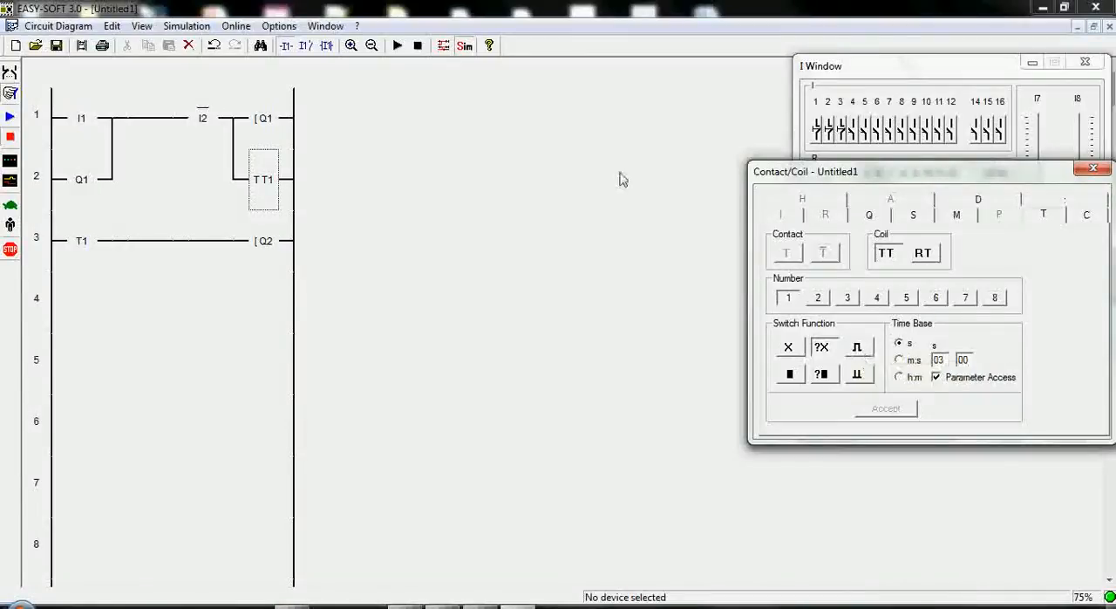
{"action": "mouse_move", "coordinate": [857, 347]}
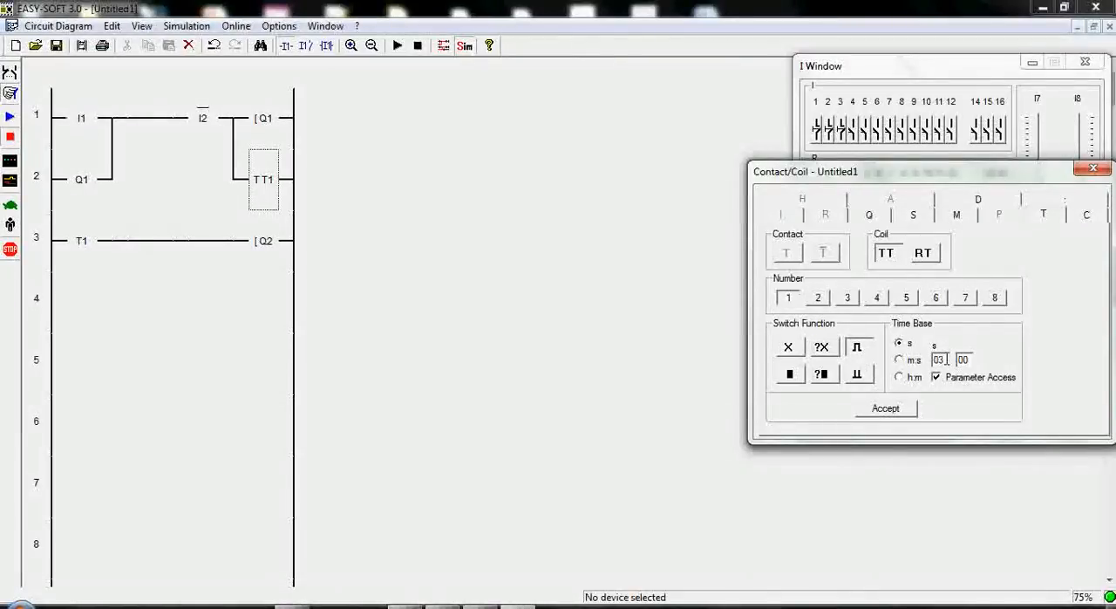
{"action": "mouse_move", "coordinate": [857, 347]}
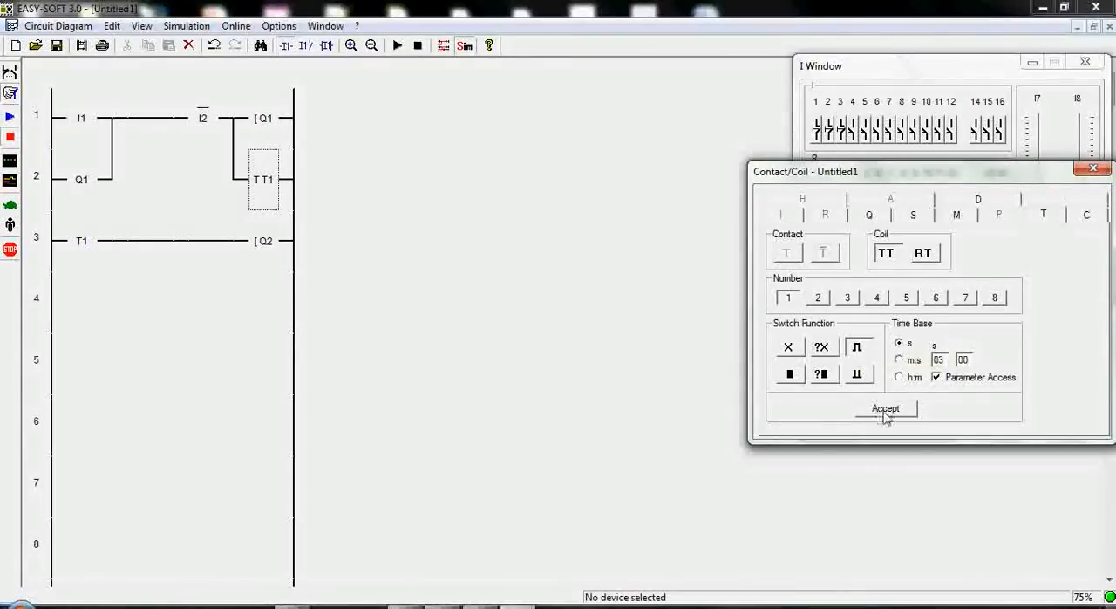
Step: Accept the single-pulse switch function for timer TT1
{"action": "left_click", "coordinate": [885, 408]}
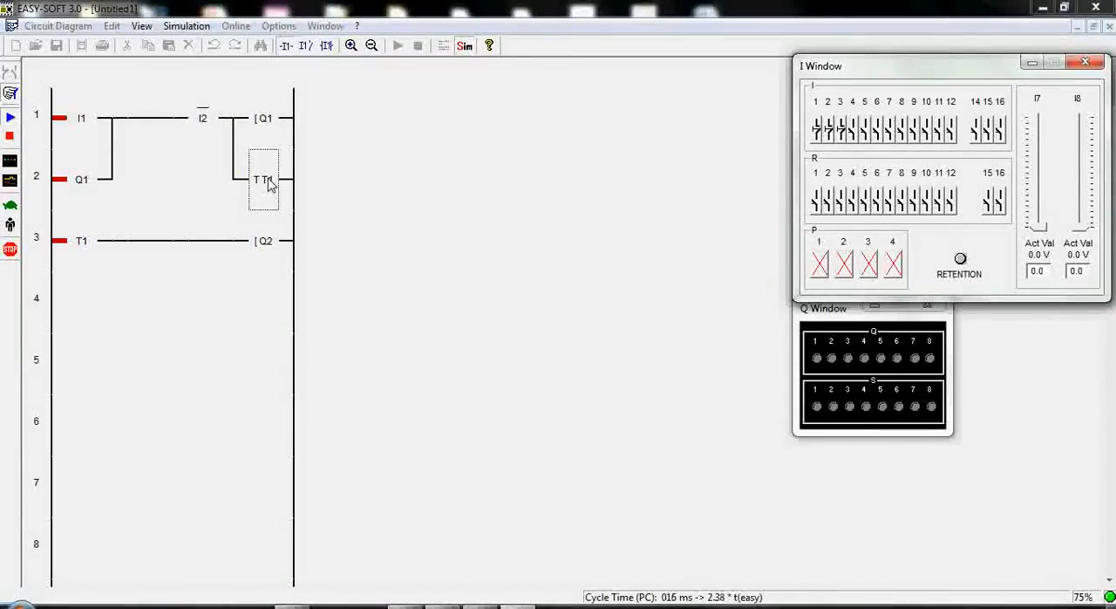
Step: Check timer T1's live values, toggle I1 so Q1 and Q2 light, then stop simulating
{"action": "double_click", "coordinate": [263, 179]}
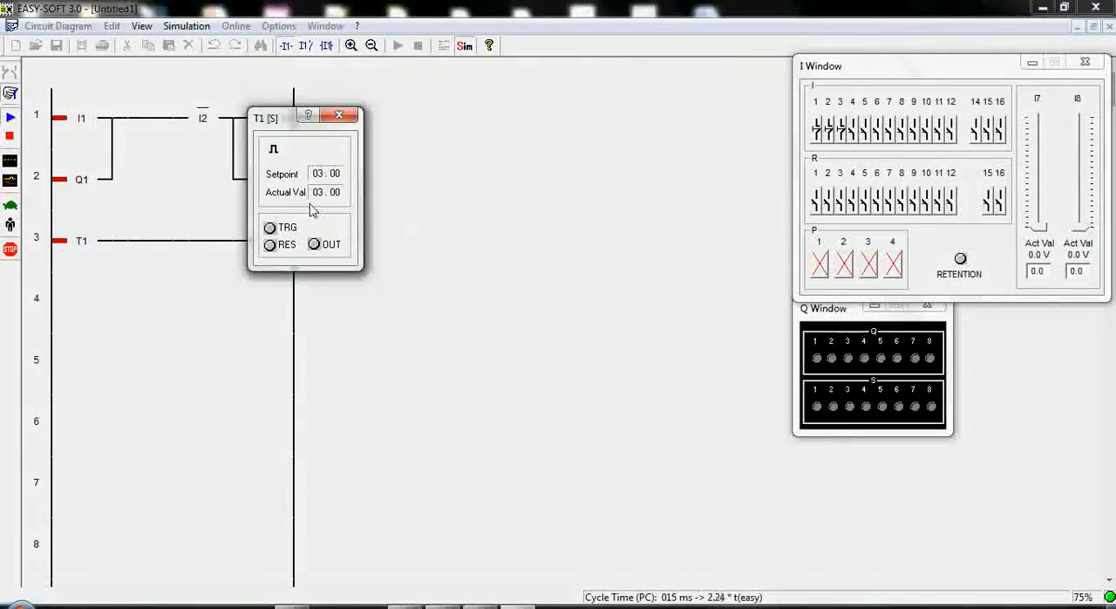
{"action": "left_click", "coordinate": [338, 115]}
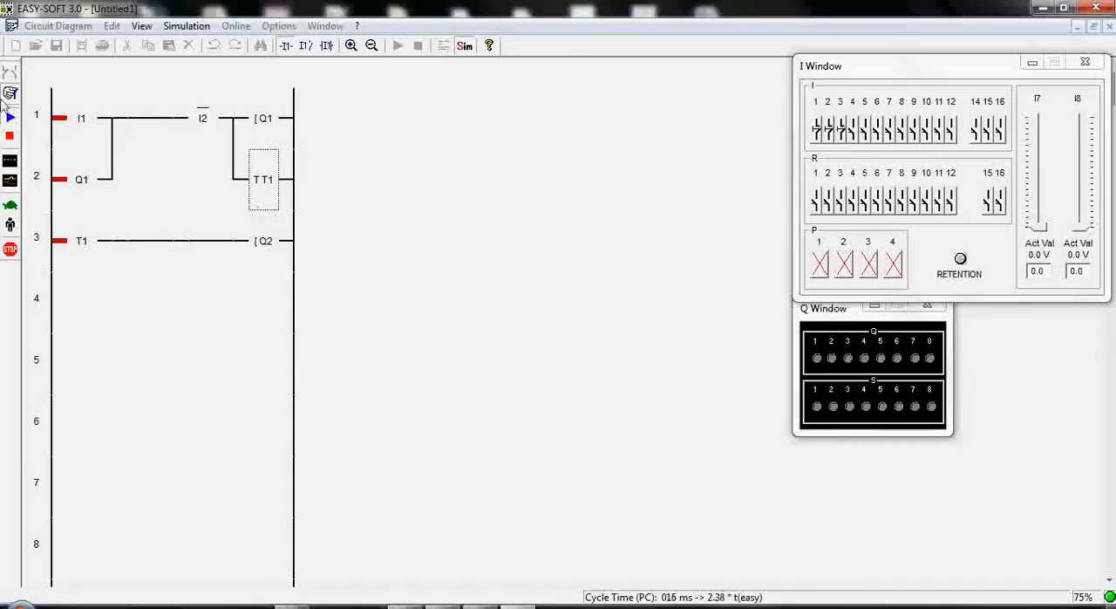
{"action": "mouse_move", "coordinate": [560, 118]}
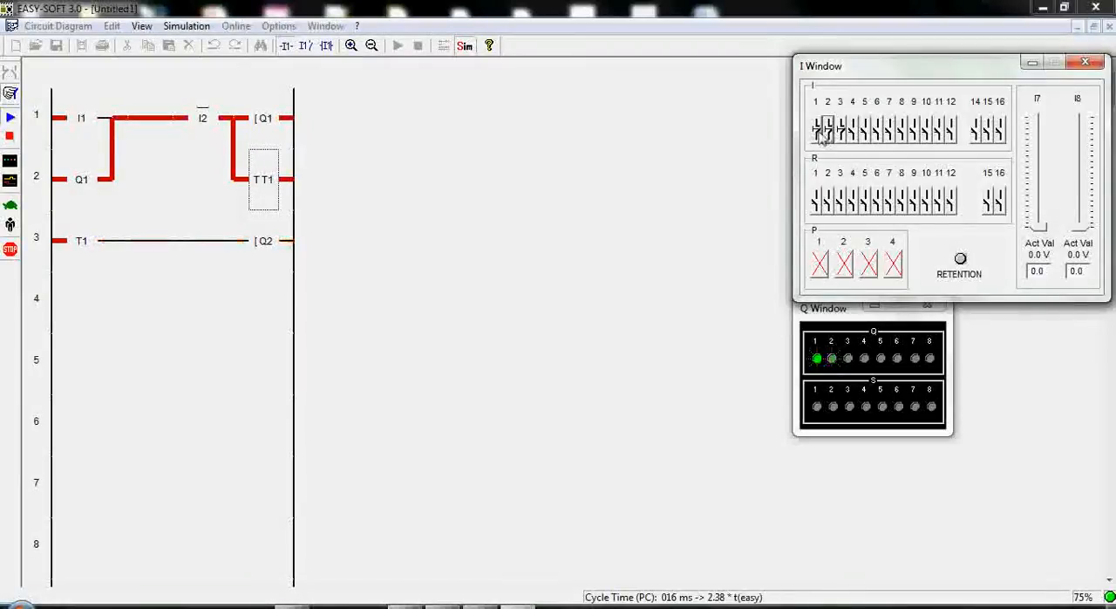
{"action": "left_click", "coordinate": [817, 129]}
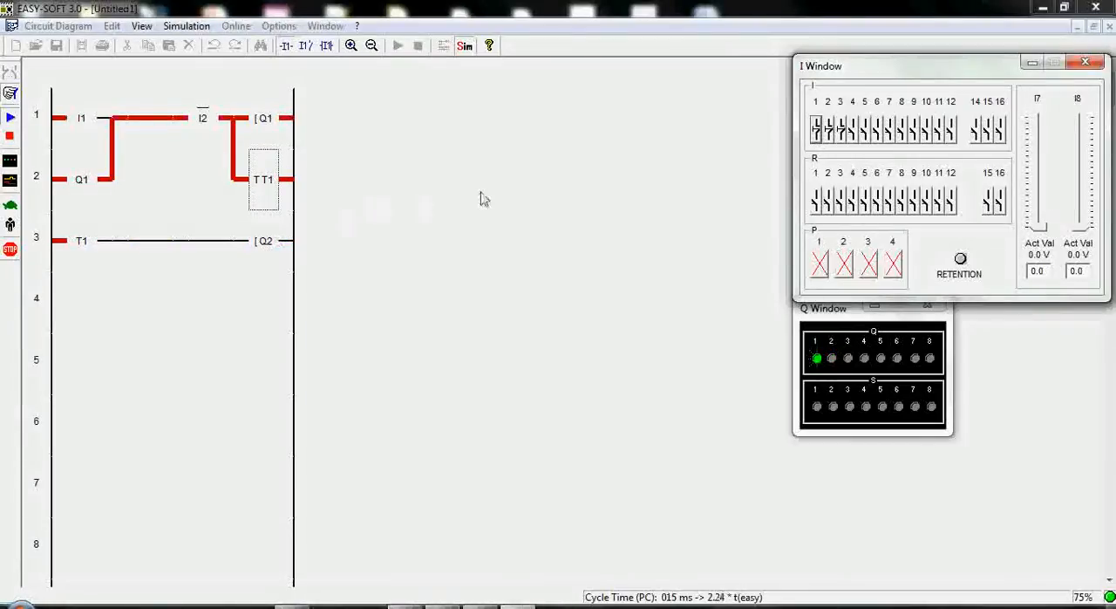
{"action": "mouse_move", "coordinate": [508, 234]}
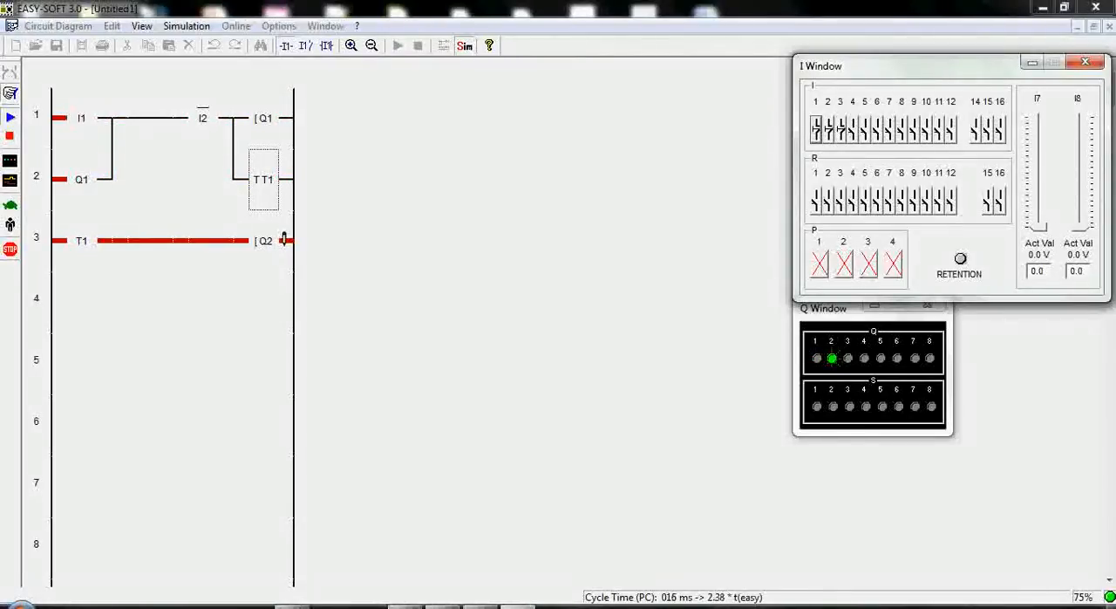
{"action": "left_click", "coordinate": [9, 139]}
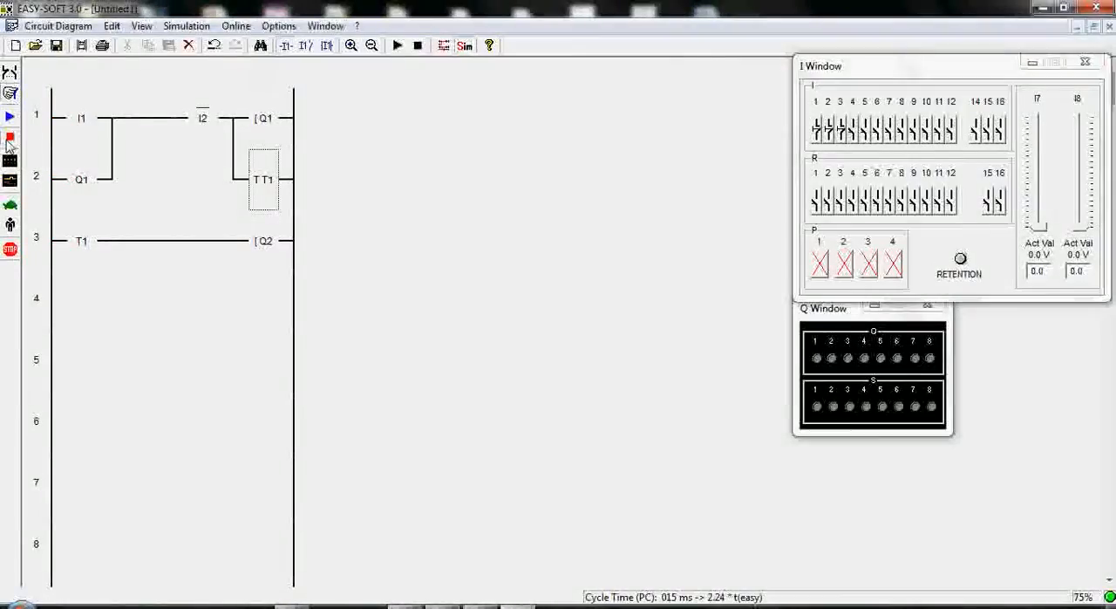
Step: Set TT1's switch function to off-delayed, close Contact/Coil, and restart the simulation
{"action": "double_click", "coordinate": [262, 179]}
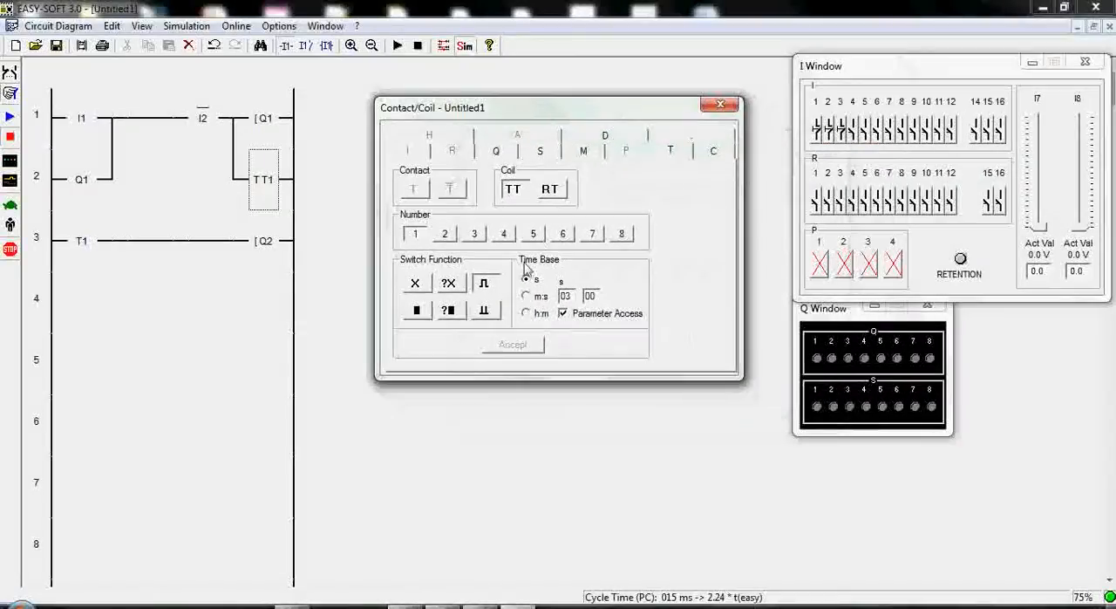
{"action": "left_click", "coordinate": [526, 278]}
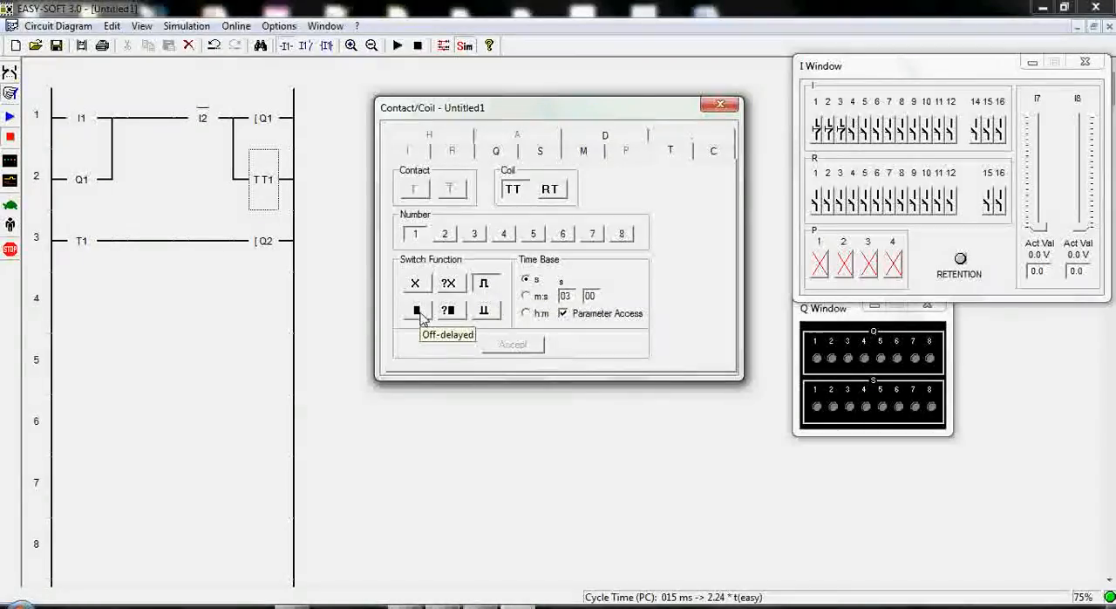
{"action": "left_click", "coordinate": [416, 311]}
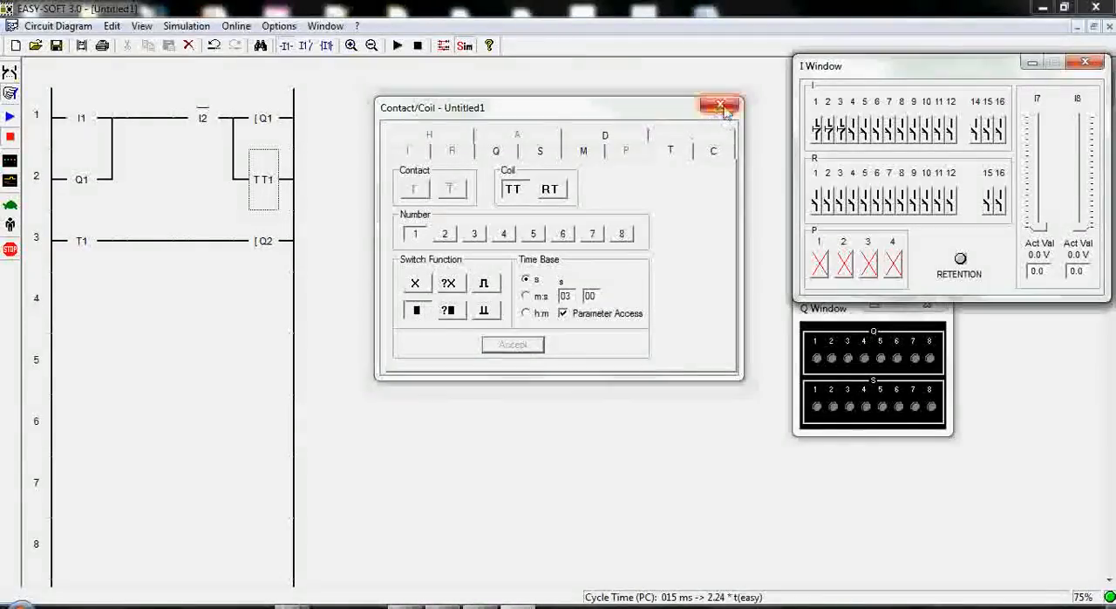
{"action": "left_click", "coordinate": [721, 105]}
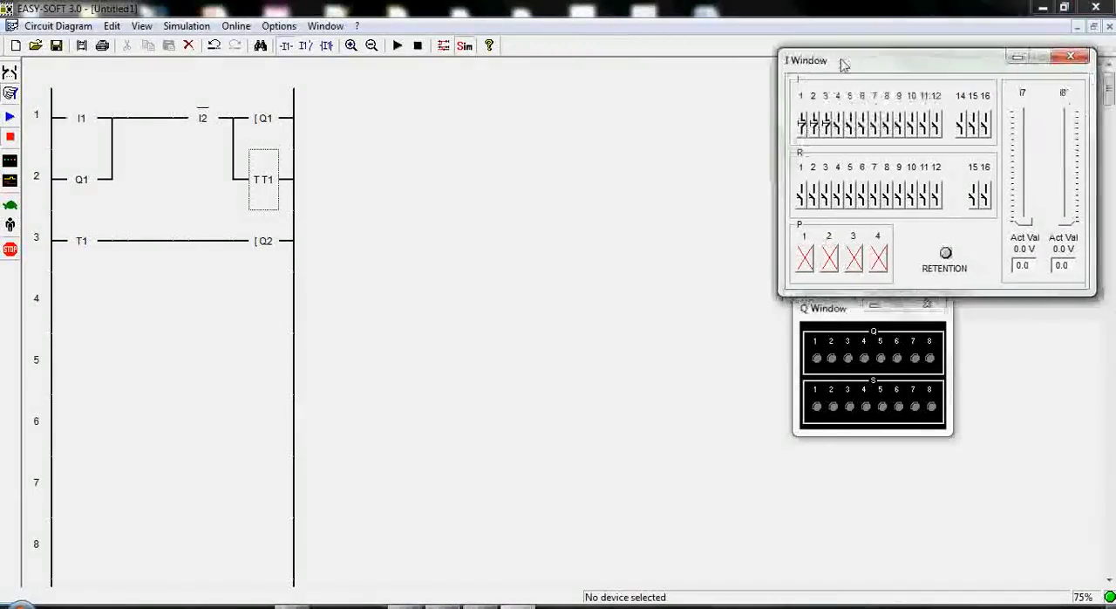
{"action": "left_click", "coordinate": [397, 44]}
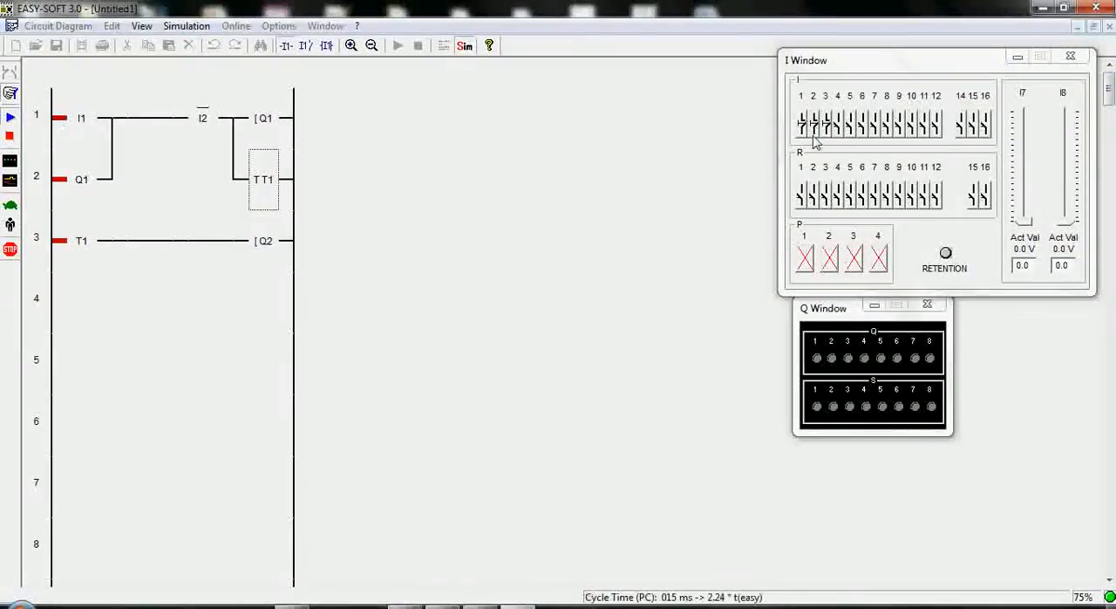
Step: Toggle input I1 on and off, watching Q2 stay lit through off-delayed T1
{"action": "left_click", "coordinate": [804, 124]}
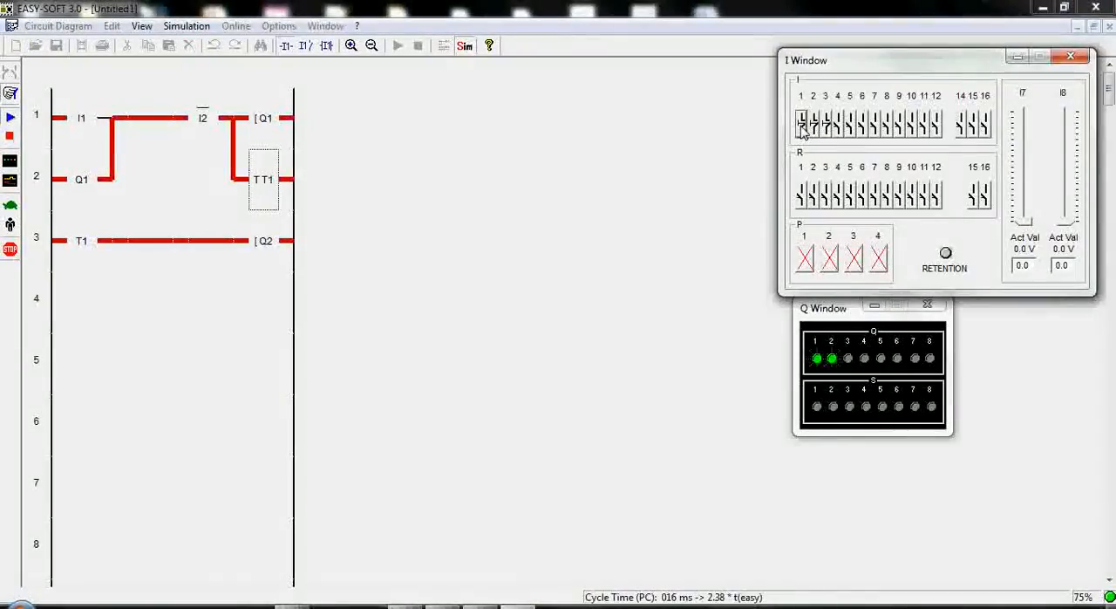
{"action": "left_click", "coordinate": [813, 122]}
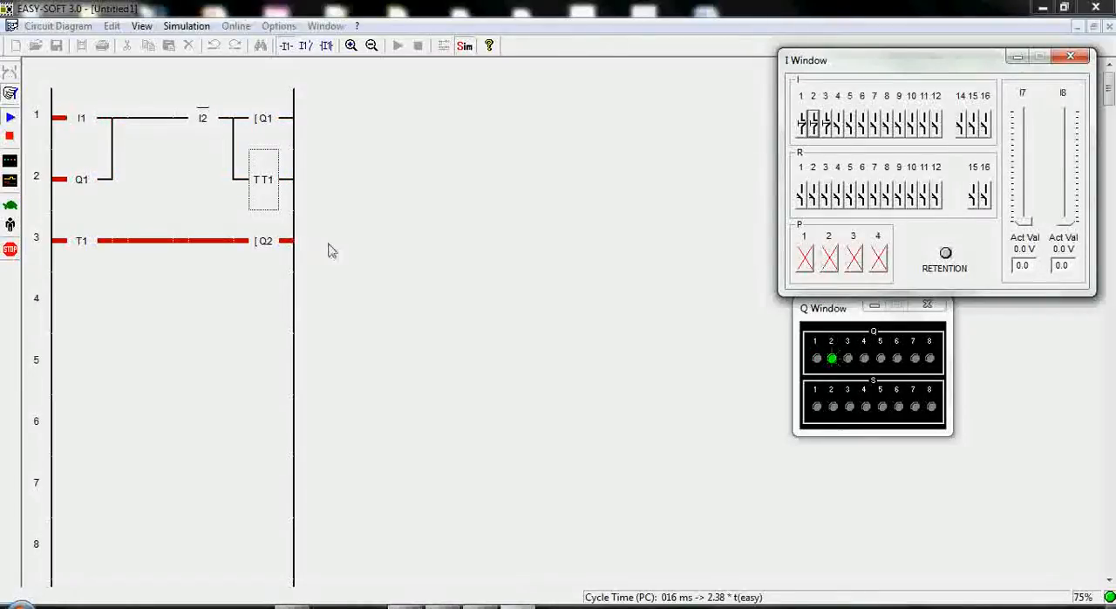
{"action": "mouse_move", "coordinate": [177, 181]}
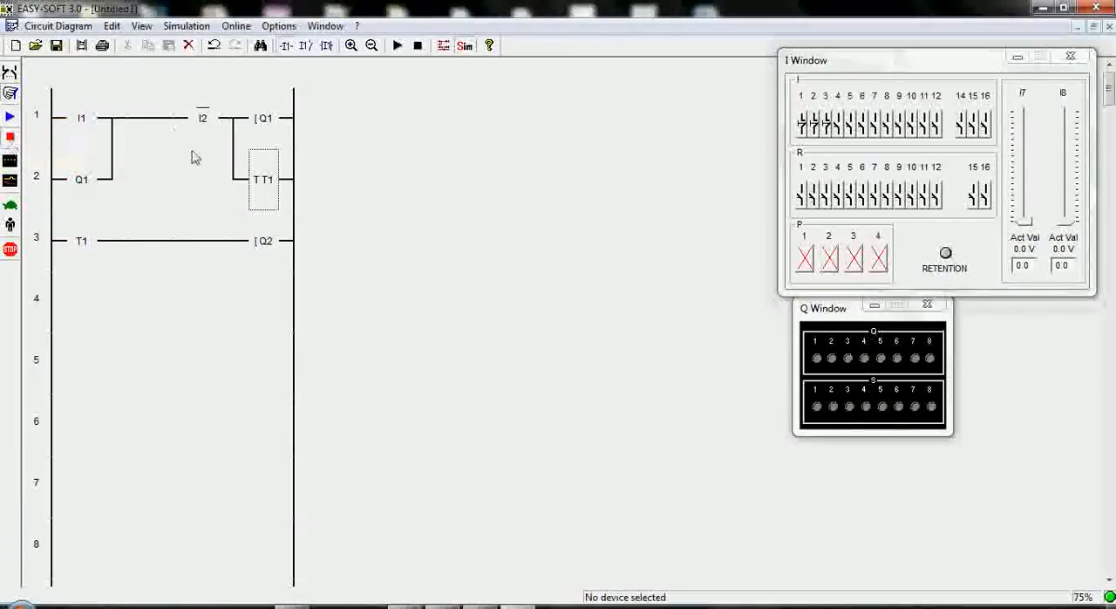
Step: Reopen TT1's settings, drag the Contact/Coil dialog aside, and close it
{"action": "double_click", "coordinate": [263, 179]}
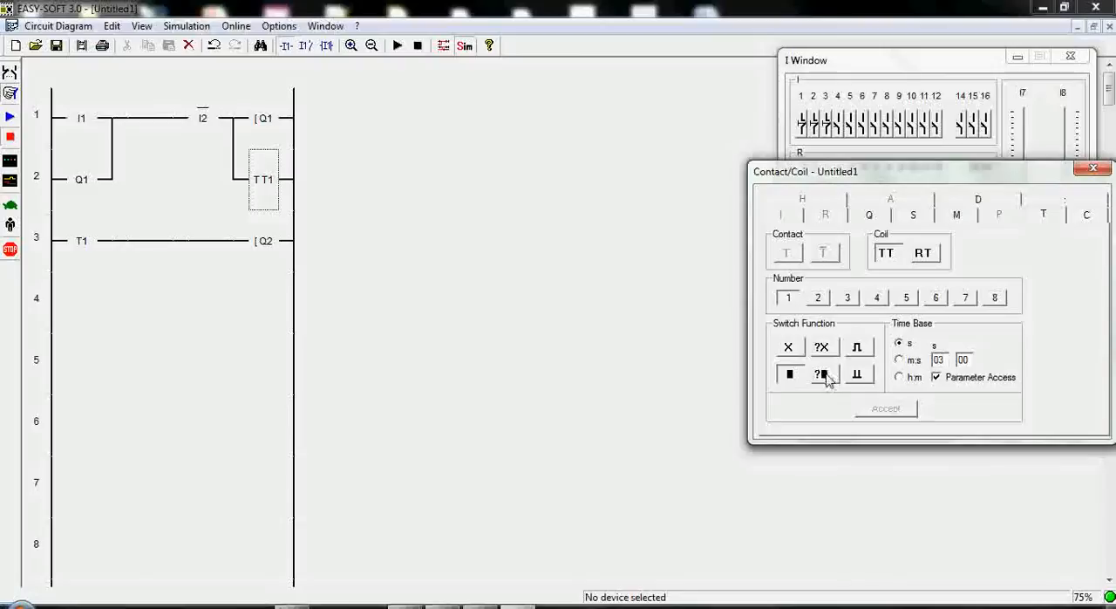
{"action": "mouse_move", "coordinate": [821, 373]}
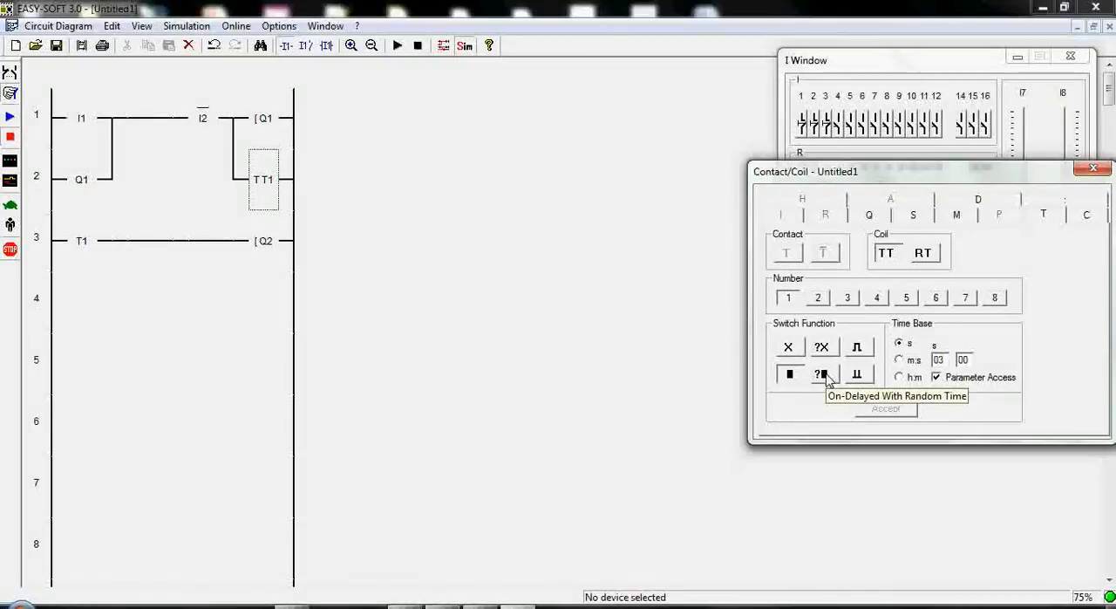
{"action": "mouse_move", "coordinate": [833, 365]}
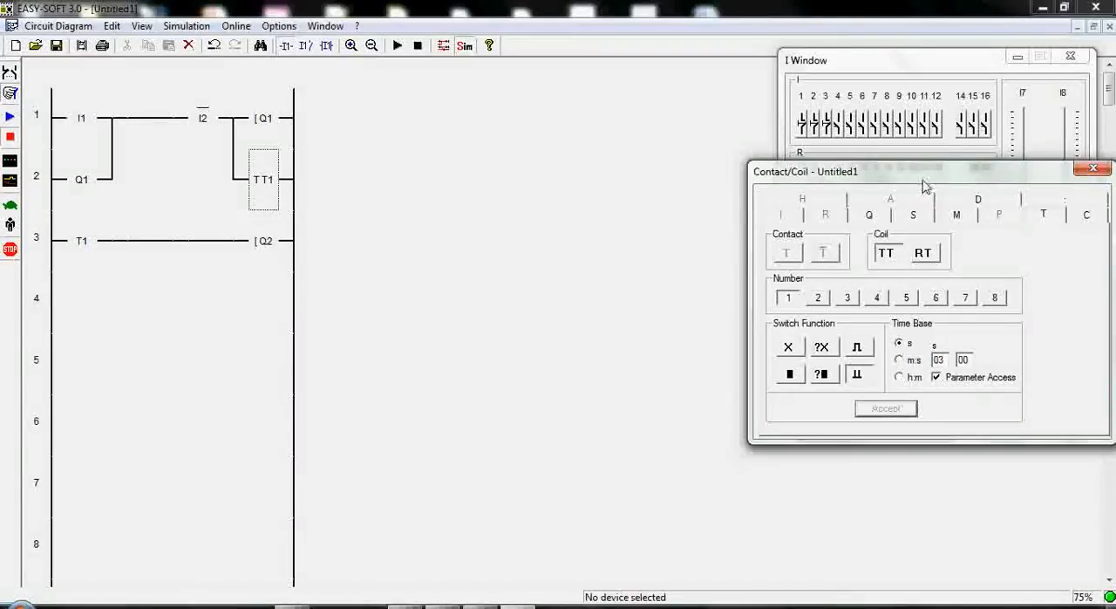
{"action": "left_click_drag", "start_coordinate": [925, 171], "coordinate": [524, 97]}
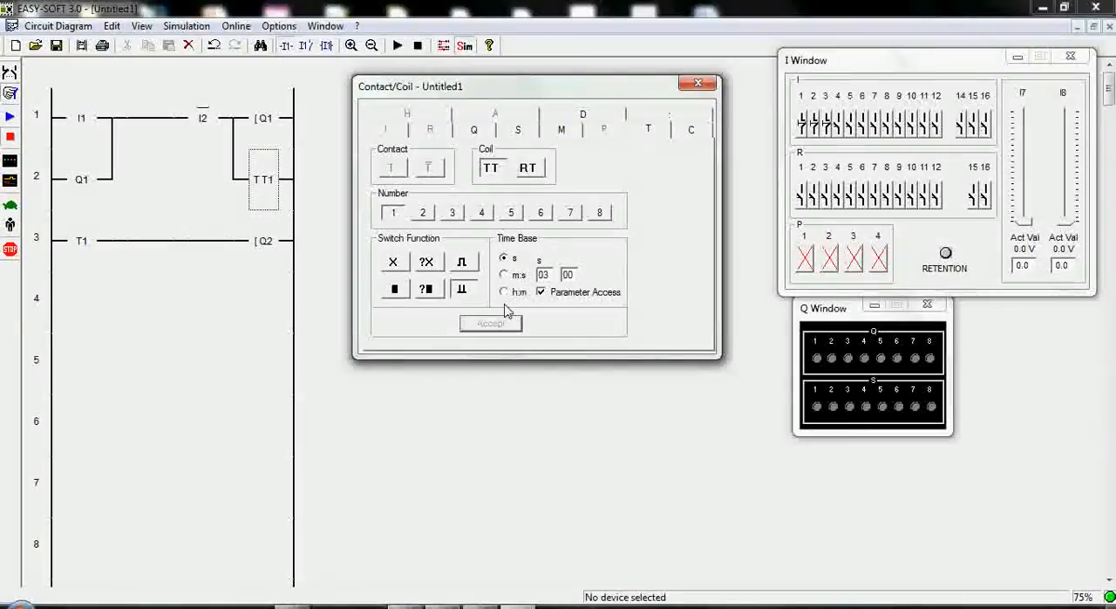
{"action": "mouse_move", "coordinate": [698, 84]}
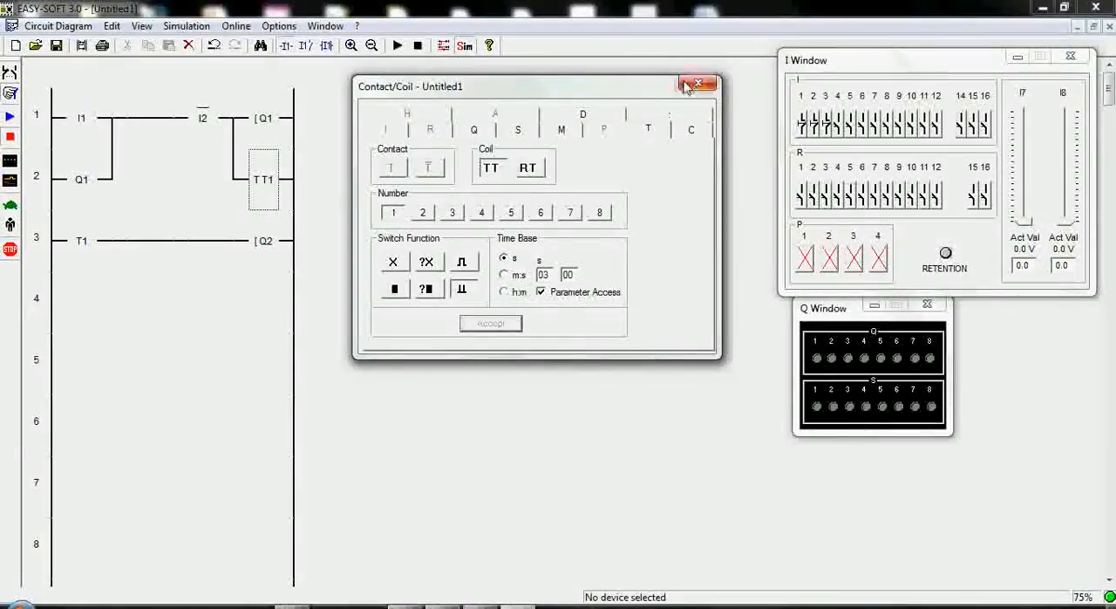
{"action": "left_click", "coordinate": [698, 84]}
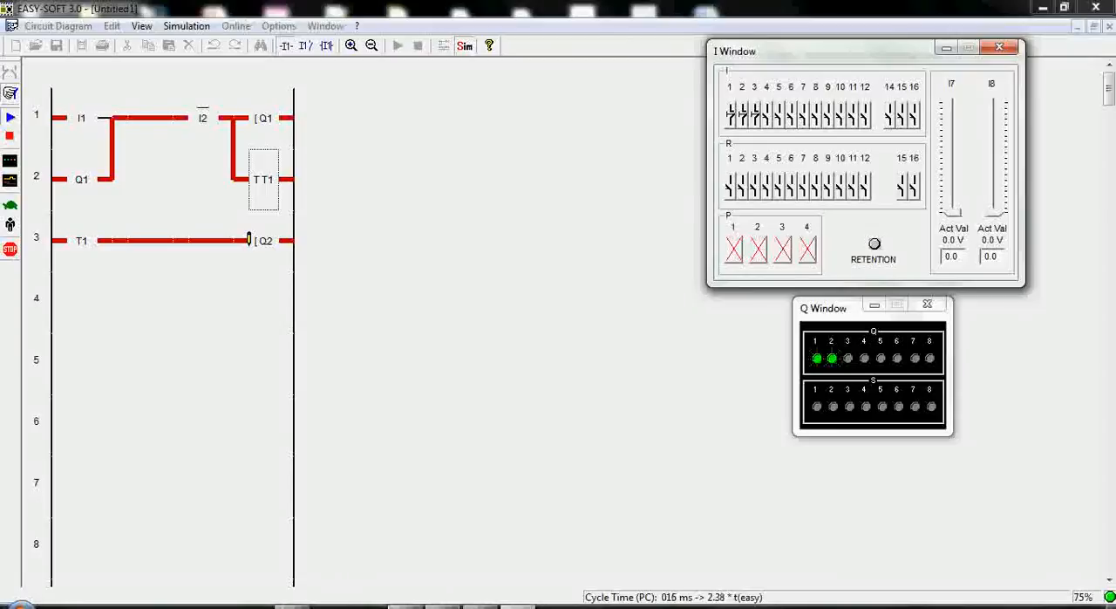
Step: Stop the simulation and reopen timer TT1's settings to enter 1 second
{"action": "left_click", "coordinate": [9, 138]}
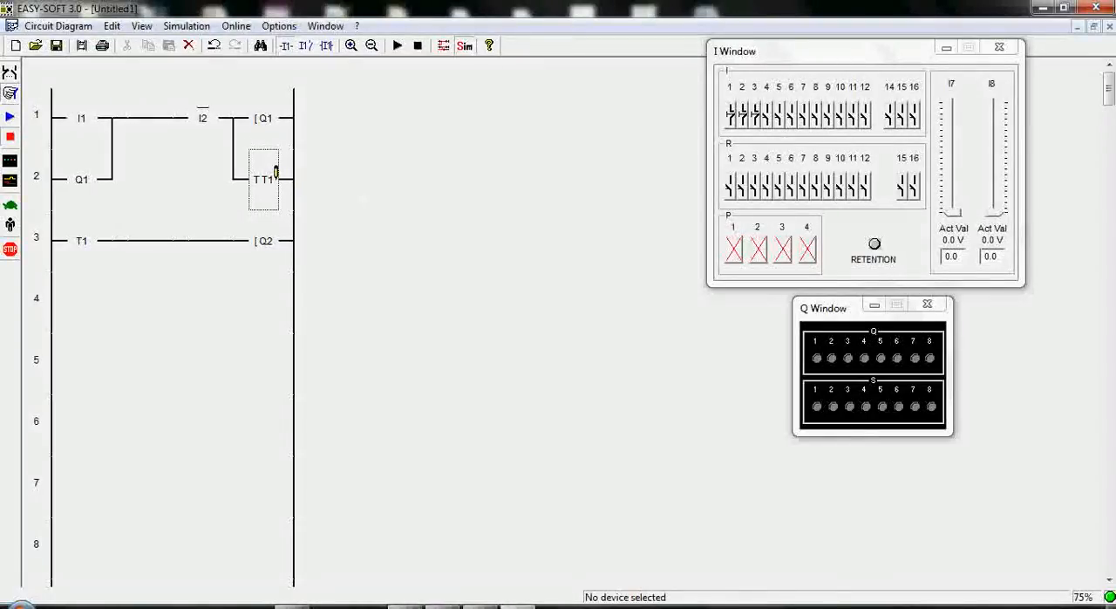
{"action": "double_click", "coordinate": [263, 179]}
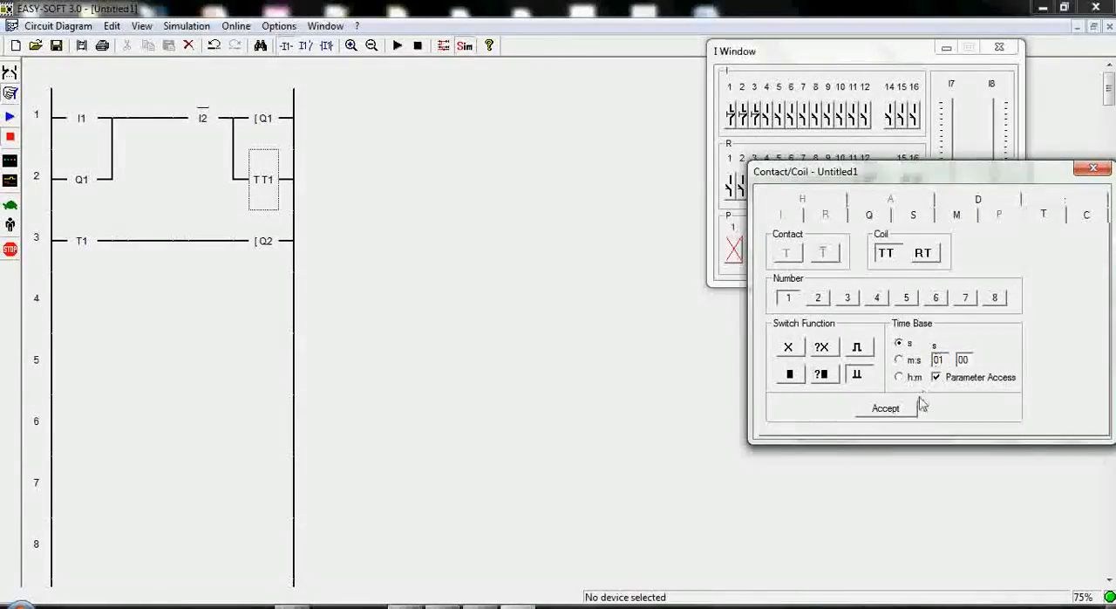
Step: Accept TT1's 1-second setpoint, switch I1 on in simulation, then close the timer settings
{"action": "left_click", "coordinate": [885, 407]}
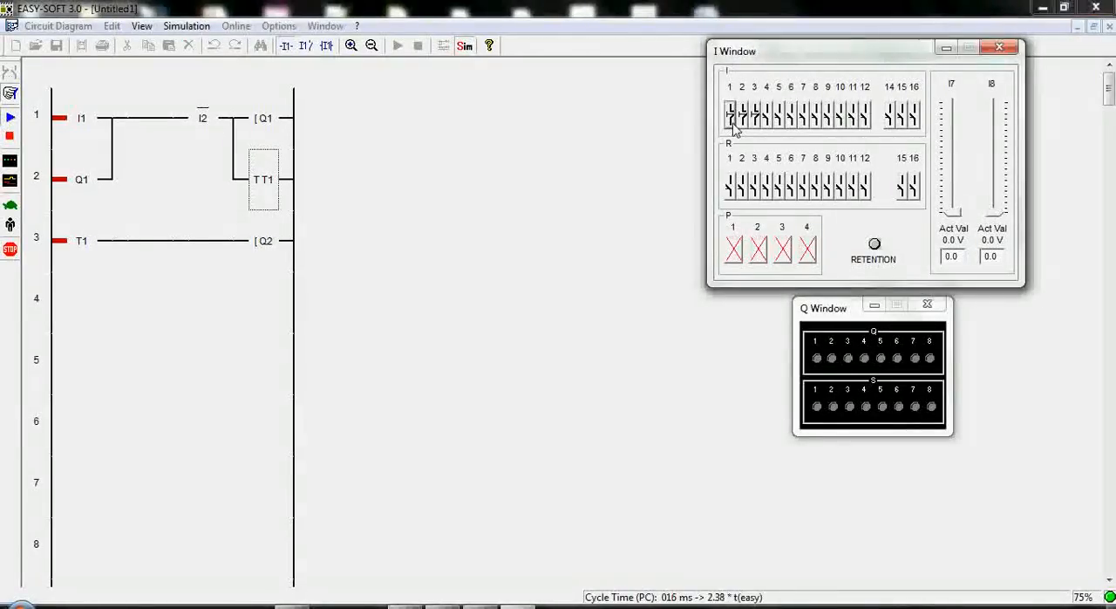
{"action": "left_click", "coordinate": [733, 114]}
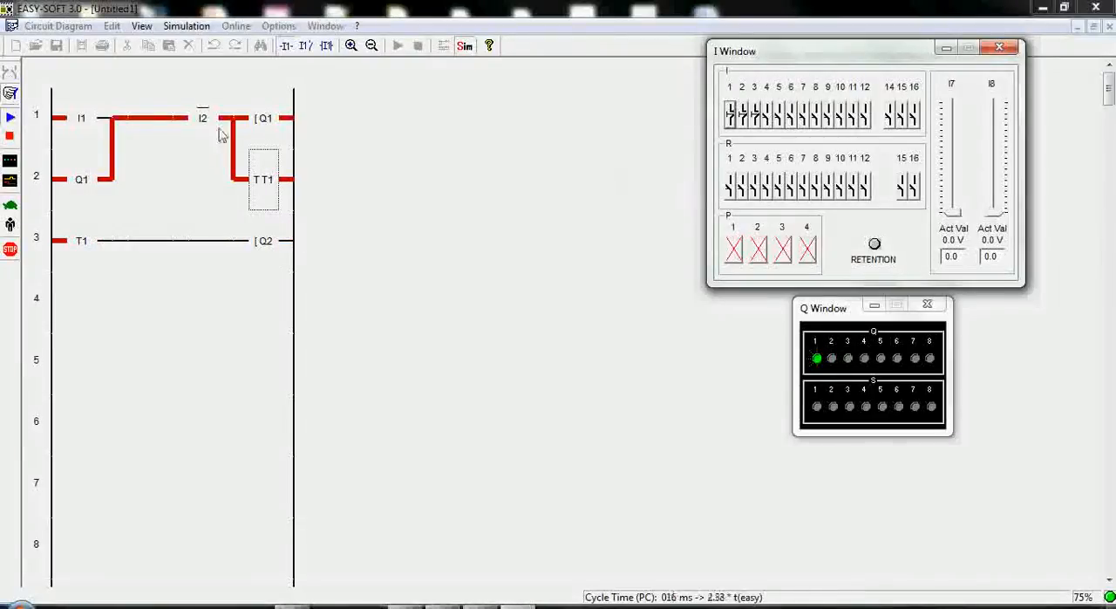
{"action": "mouse_move", "coordinate": [10, 136]}
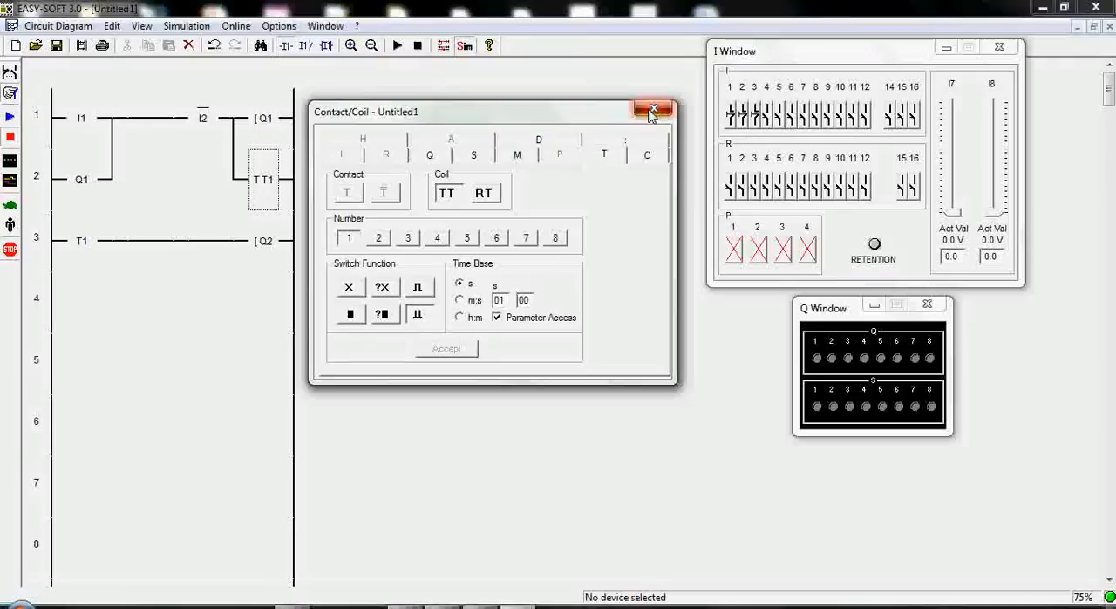
{"action": "left_click", "coordinate": [653, 109]}
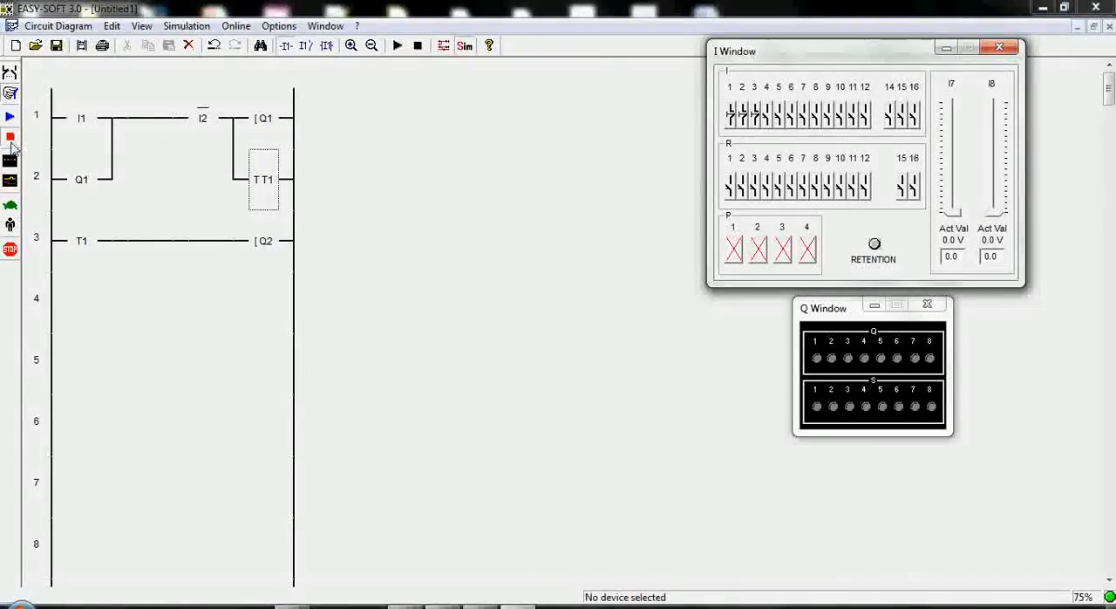